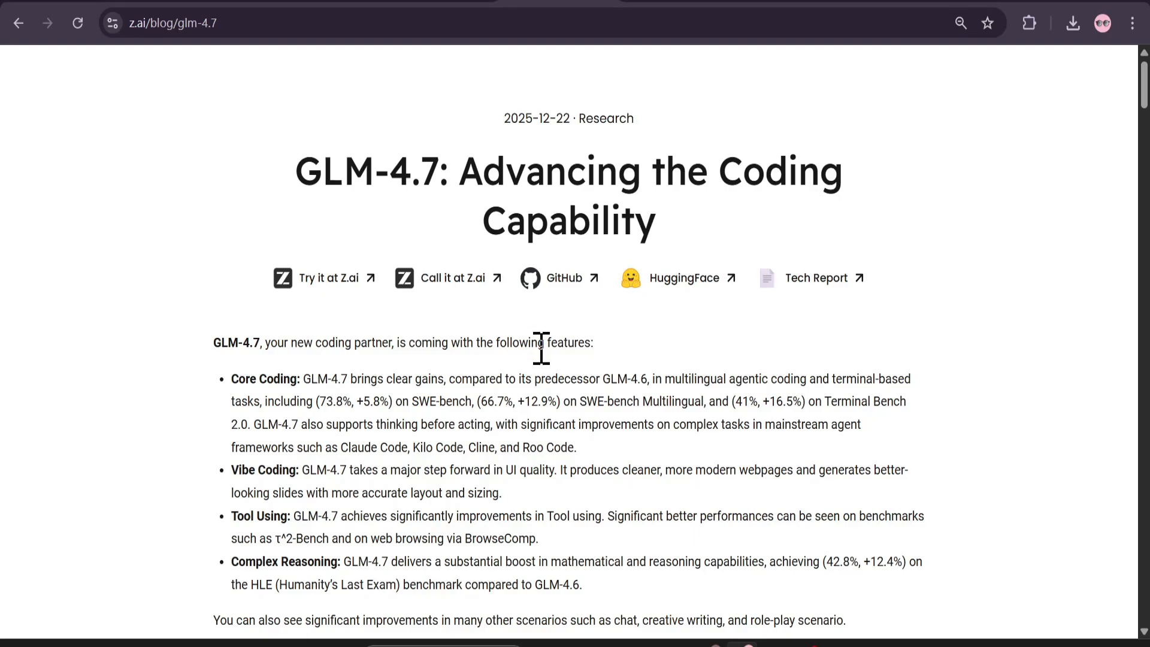
Scroll the GLM AI Google results and open the sponsored 'Z.ai: Free AI Chatbot' result.
{"action": "double_click", "coordinate": [367, 173]}
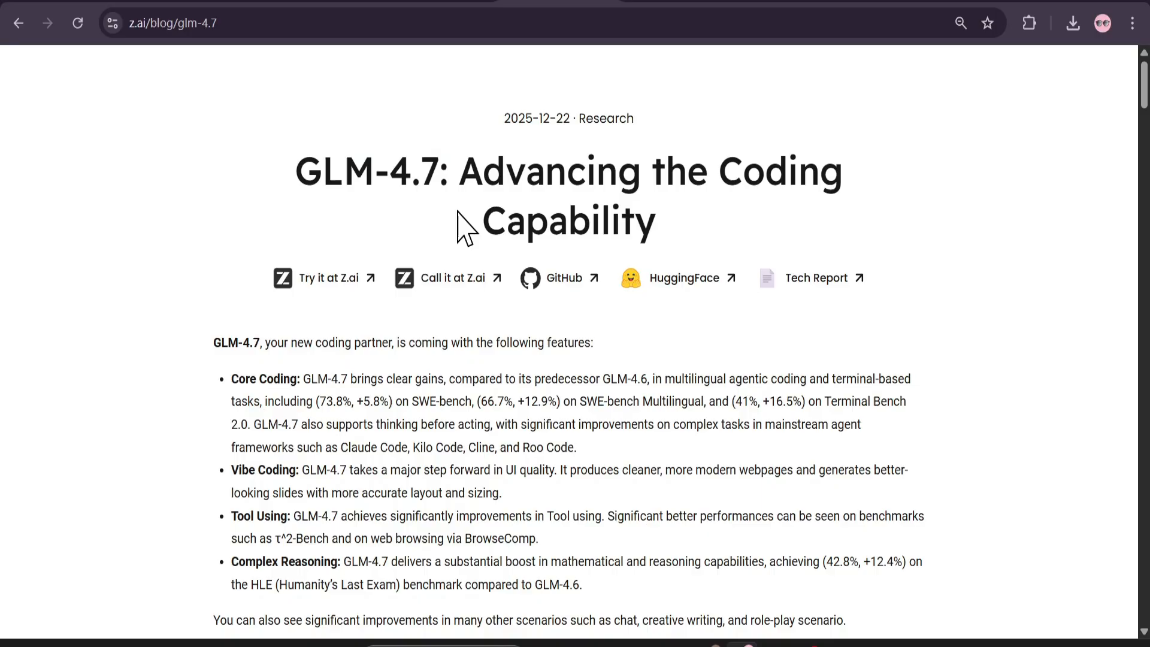
{"action": "scroll", "scroll_direction": "down", "scroll_amount": 3}
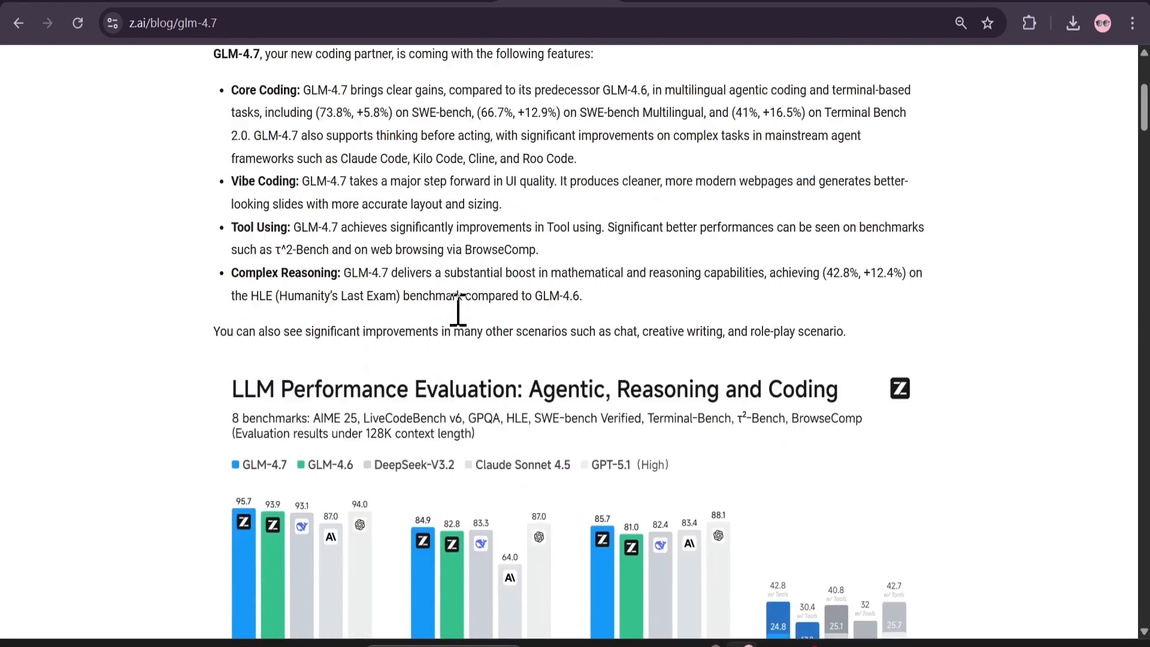
{"action": "scroll", "scroll_direction": "down", "scroll_amount": 3}
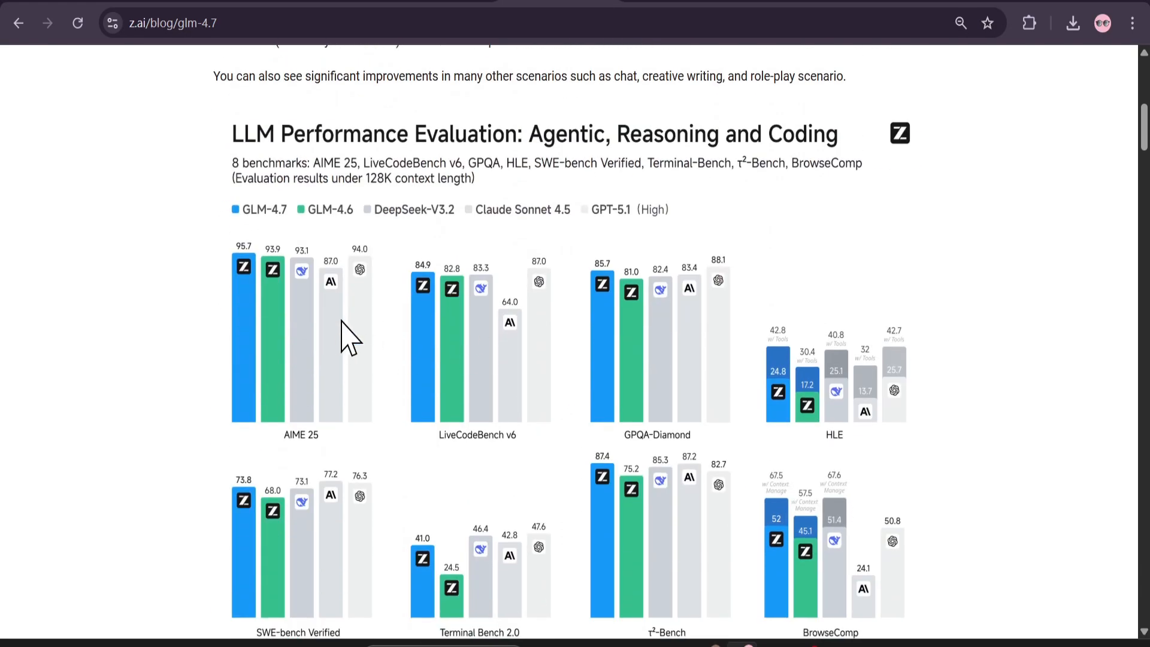
{"action": "mouse_move", "coordinate": [356, 350]}
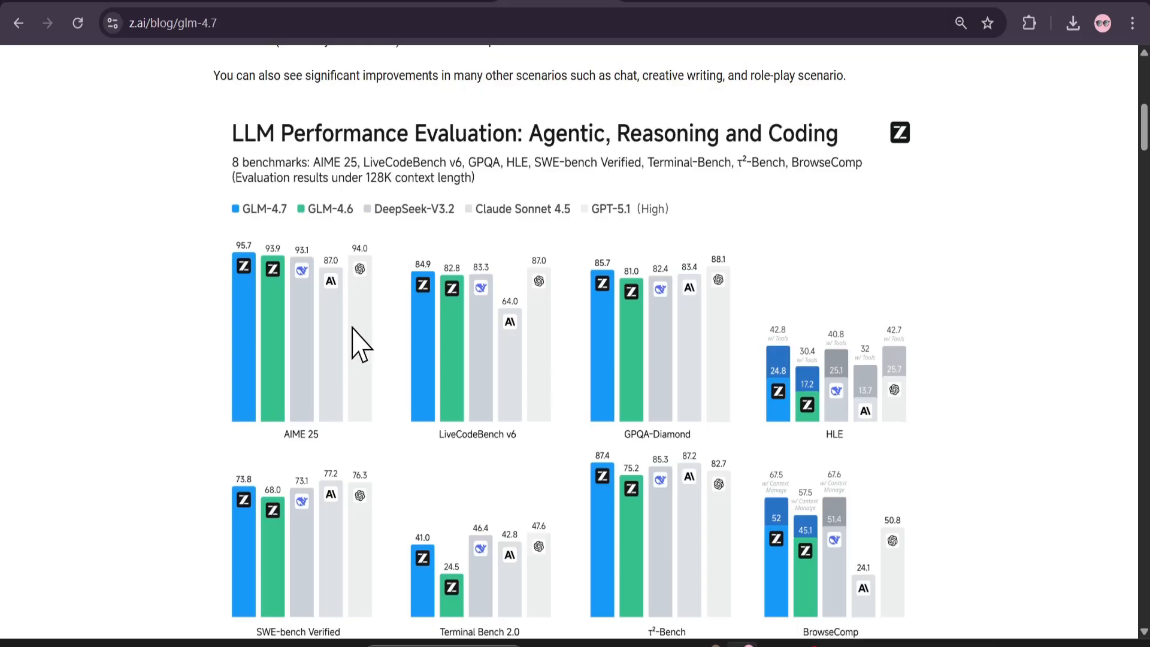
{"action": "scroll", "scroll_direction": "down", "scroll_amount": 3}
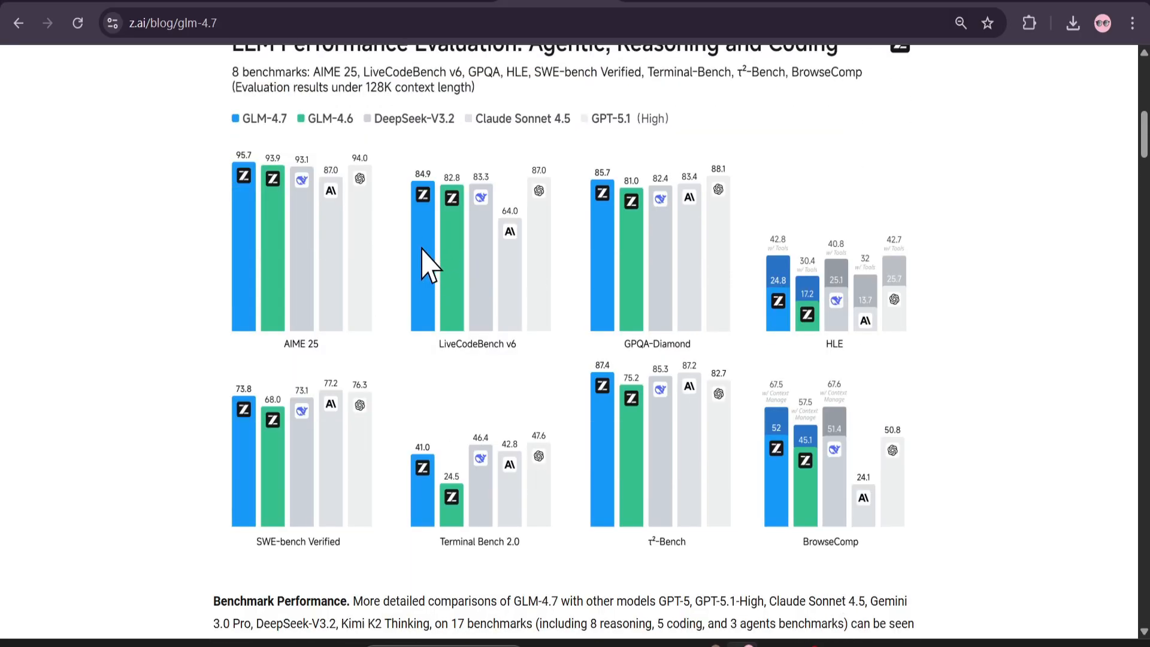
{"action": "mouse_move", "coordinate": [424, 295]}
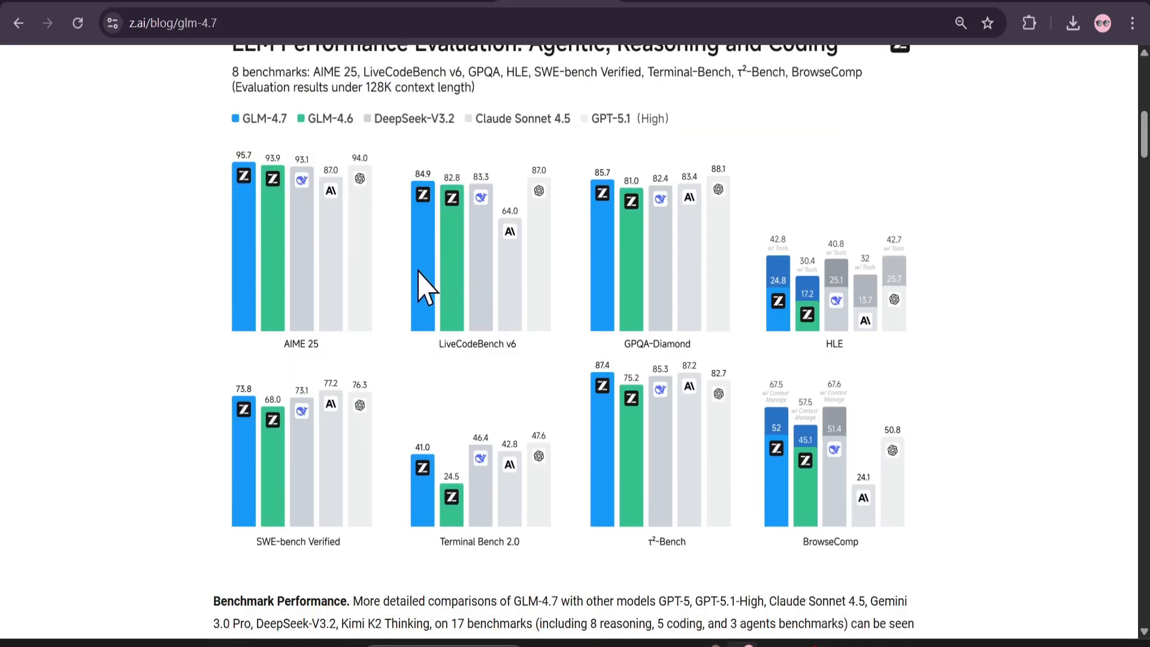
{"action": "mouse_move", "coordinate": [414, 290]}
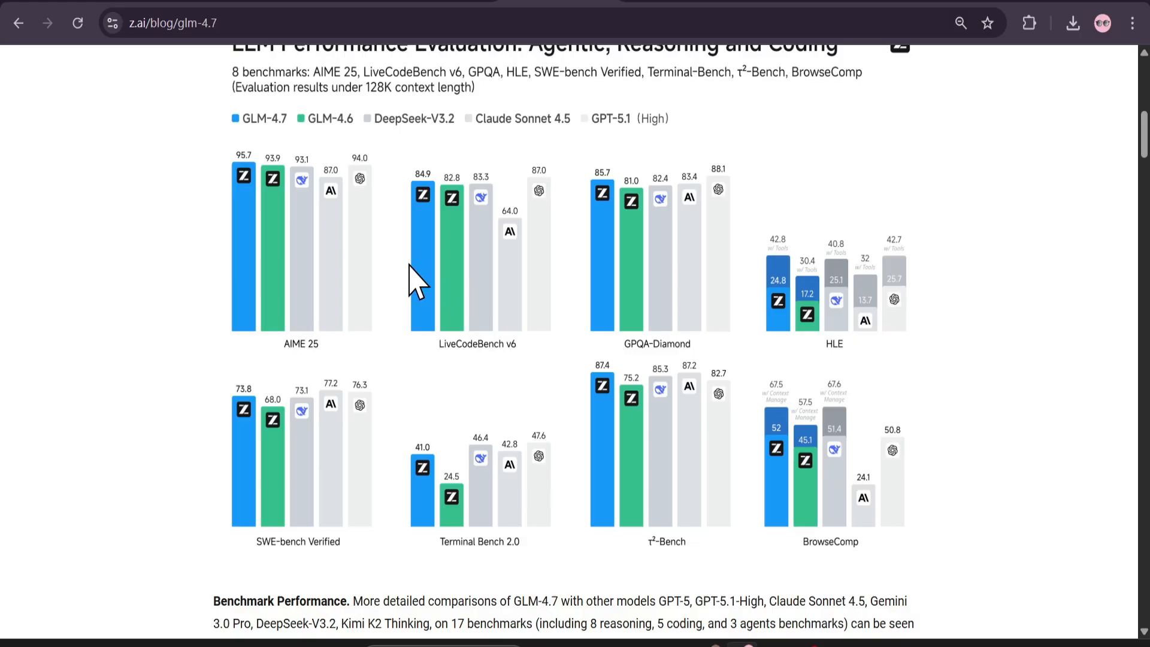
{"action": "mouse_move", "coordinate": [423, 284]}
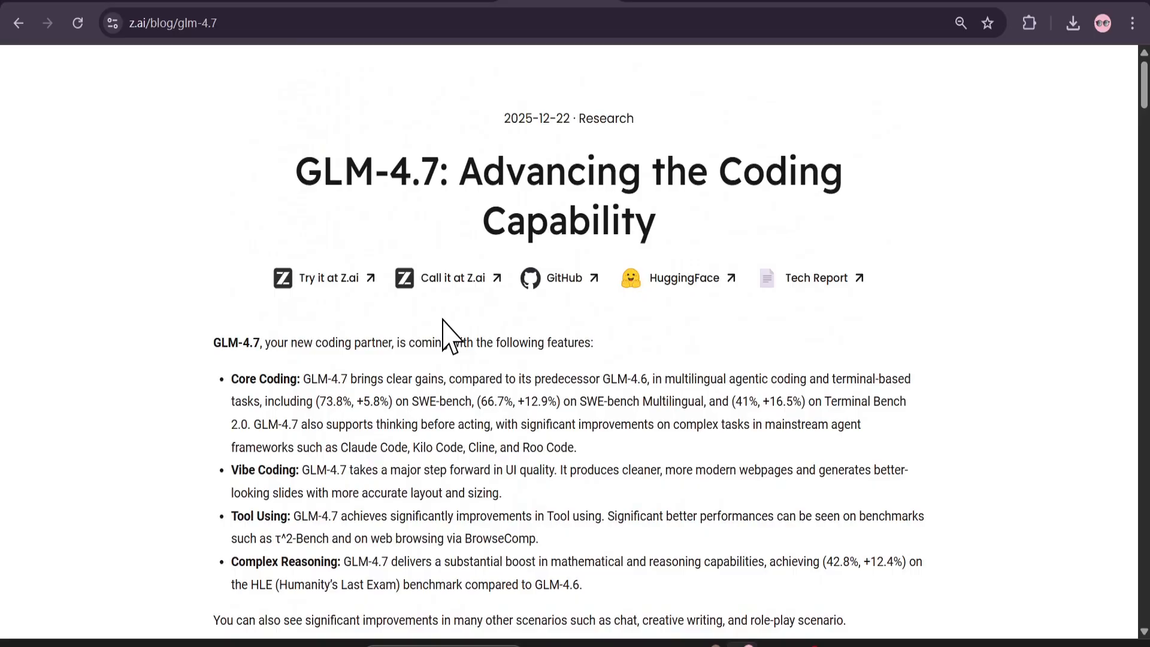
{"action": "mouse_move", "coordinate": [637, 298]}
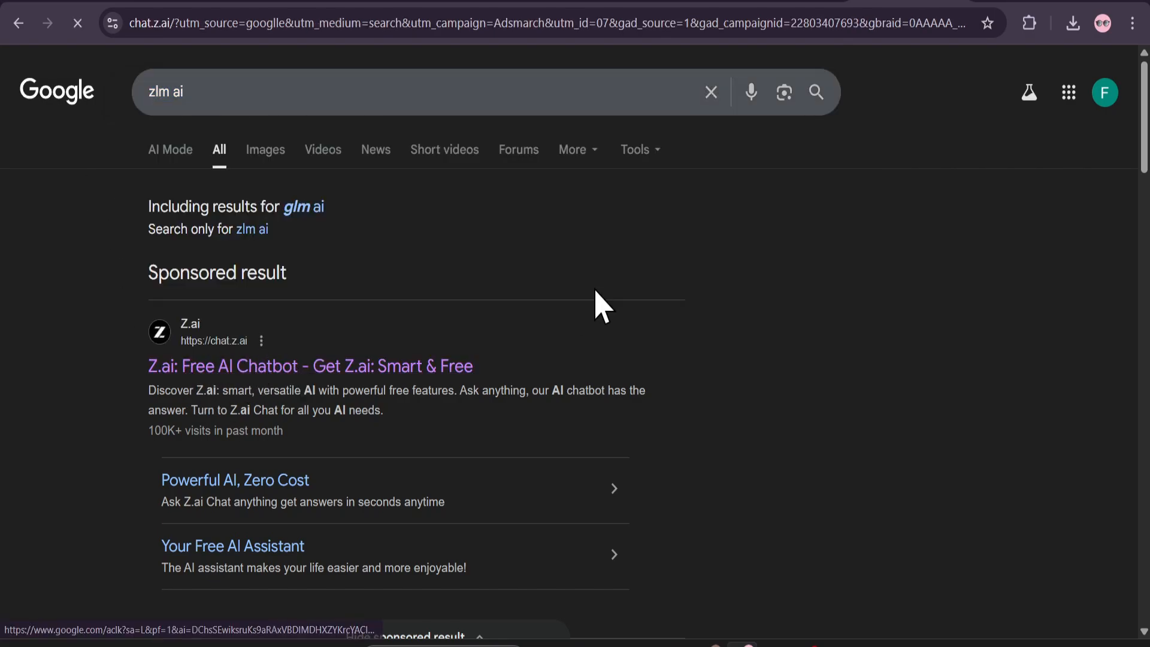
{"action": "left_click", "coordinate": [310, 367]}
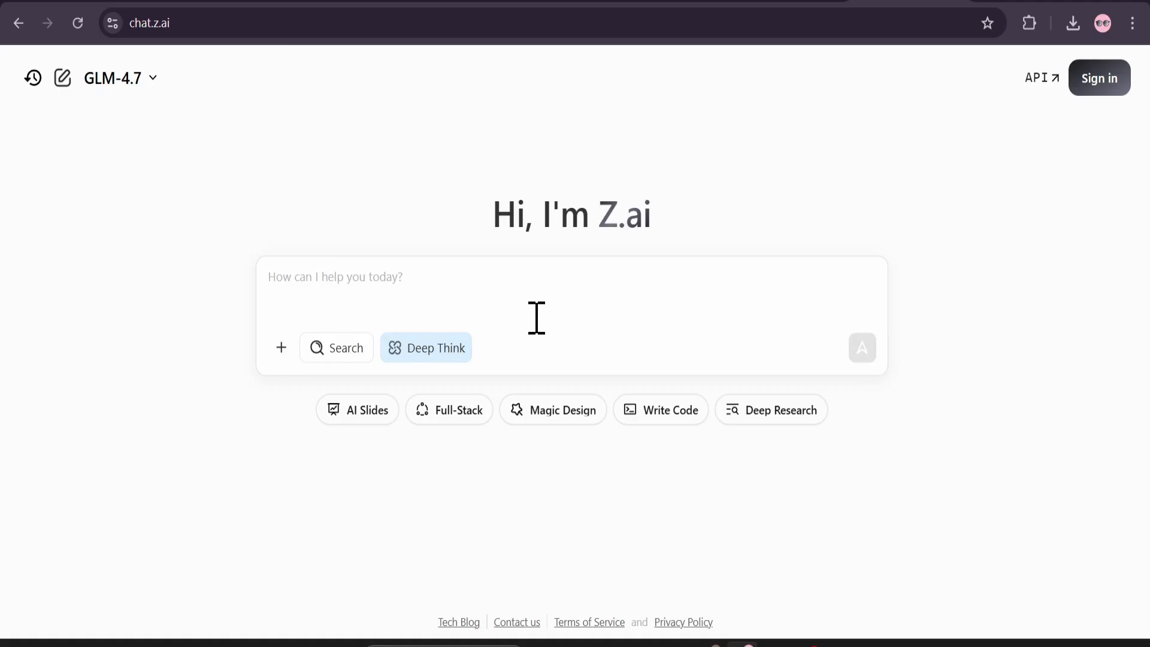
Sign in to Z.ai with Google and confirm GLM-4.7 is checked in the model list.
{"action": "left_click", "coordinate": [118, 78]}
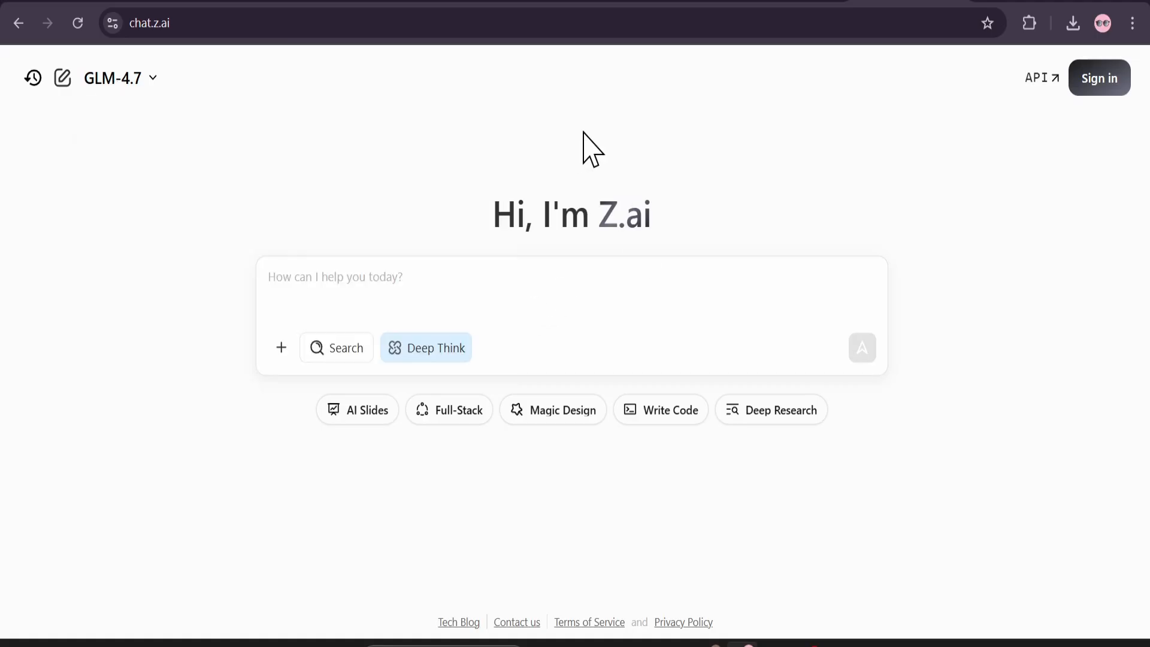
{"action": "mouse_move", "coordinate": [1100, 78]}
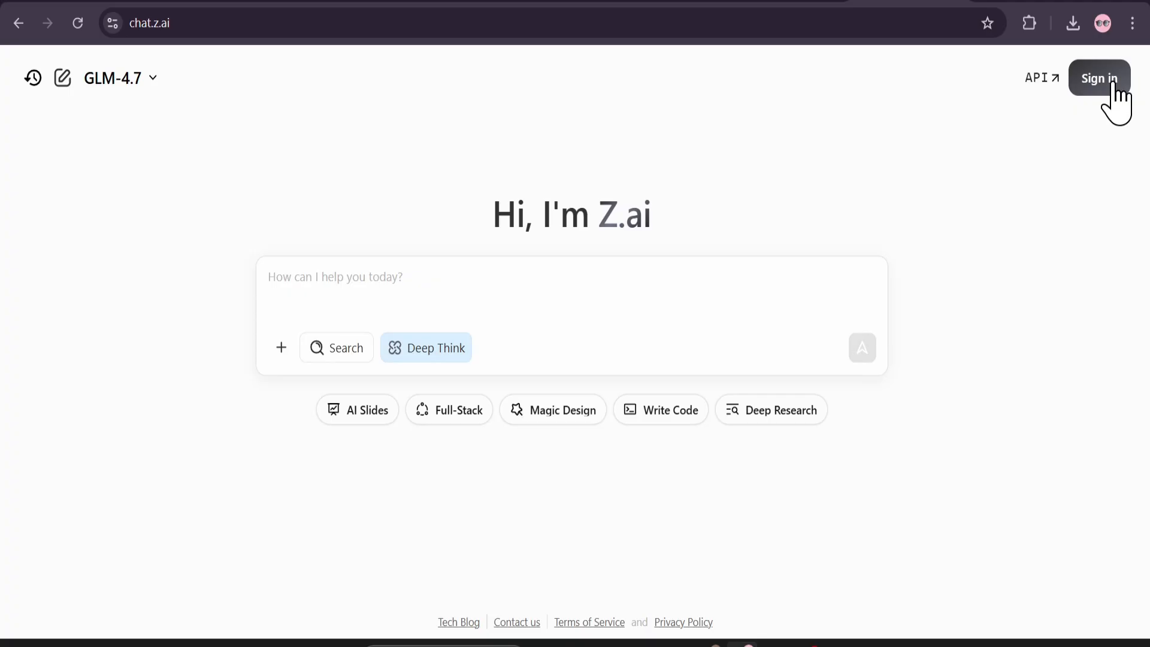
{"action": "mouse_move", "coordinate": [1100, 93]}
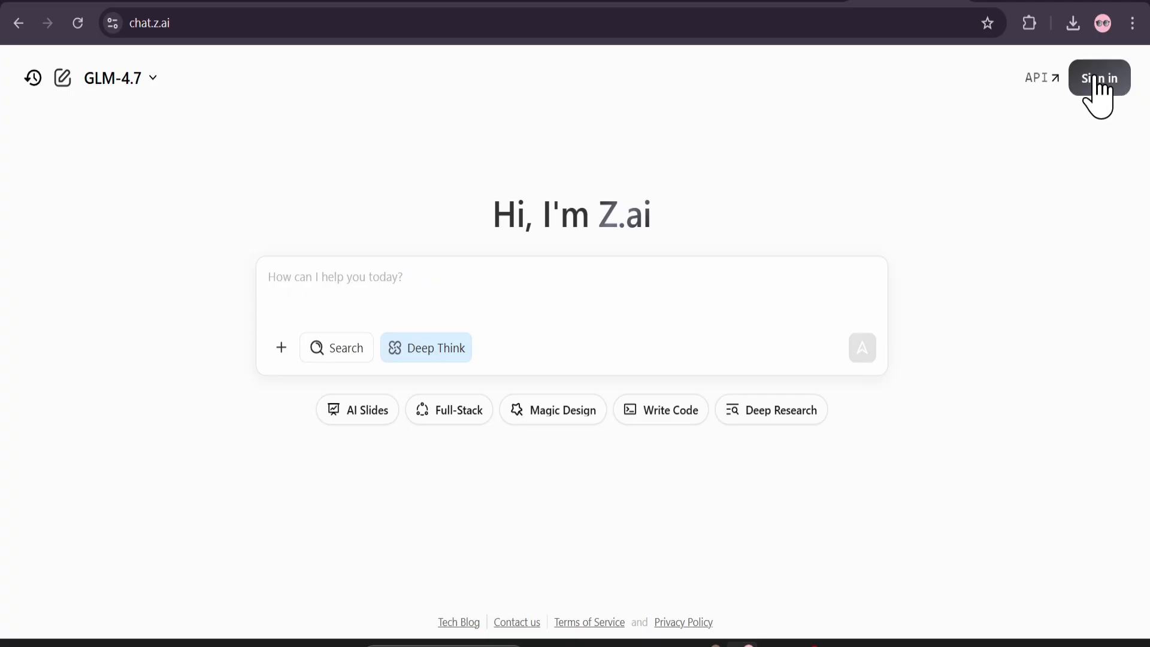
{"action": "left_click", "coordinate": [1100, 78]}
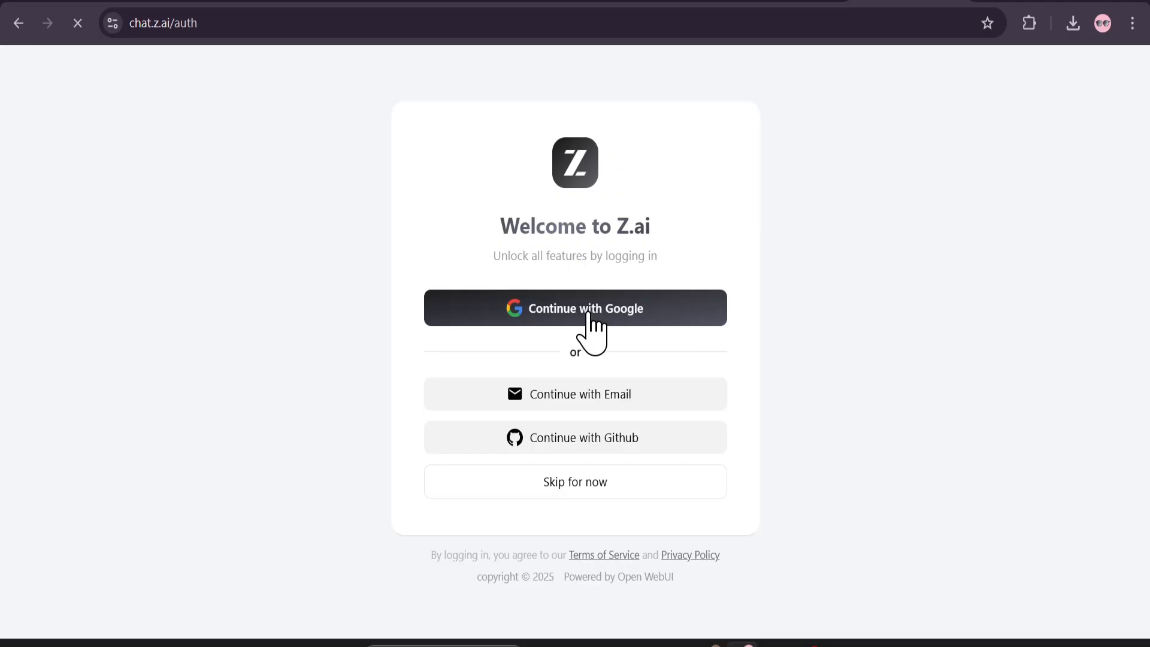
{"action": "left_click", "coordinate": [575, 308]}
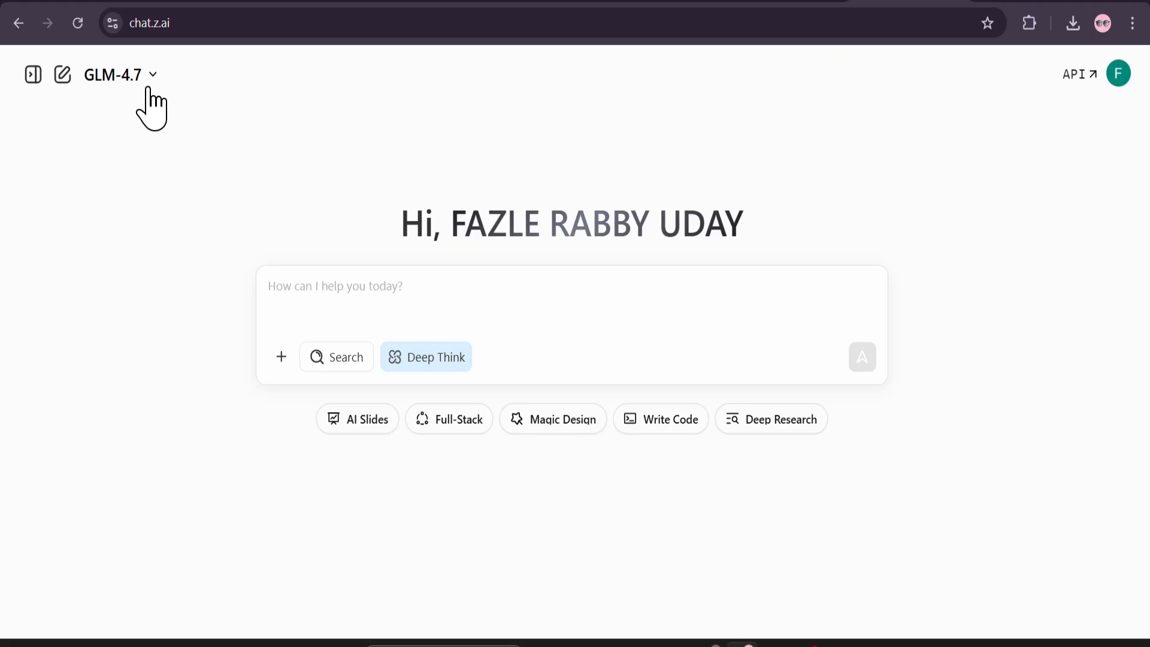
{"action": "left_click", "coordinate": [118, 74]}
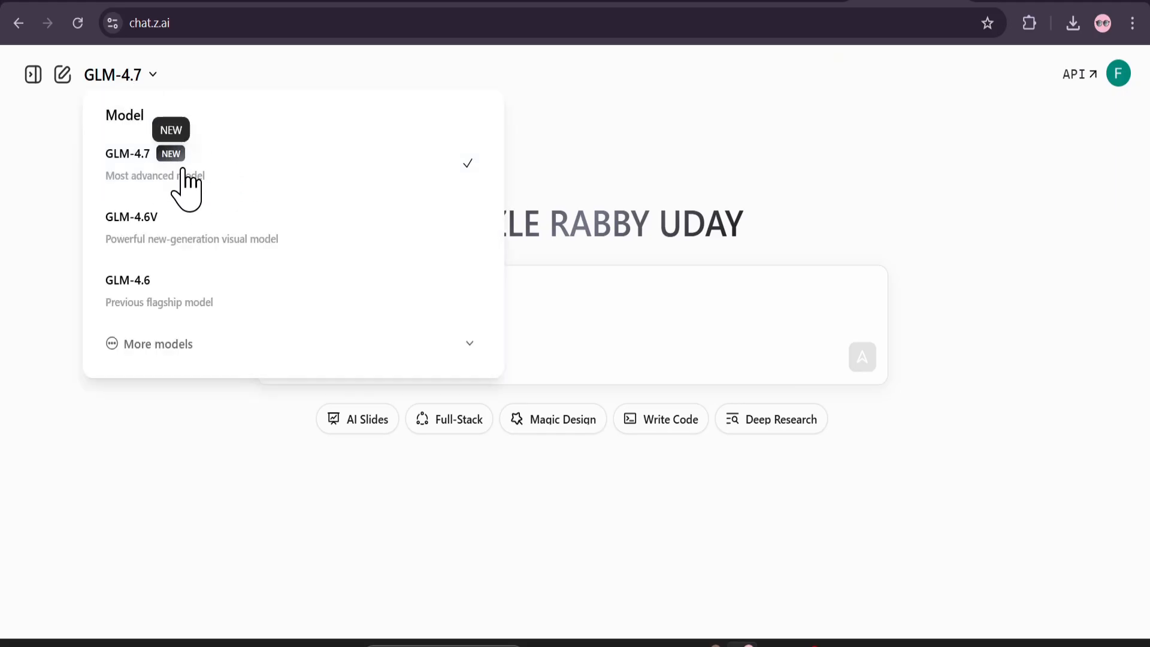
{"action": "mouse_move", "coordinate": [195, 248]}
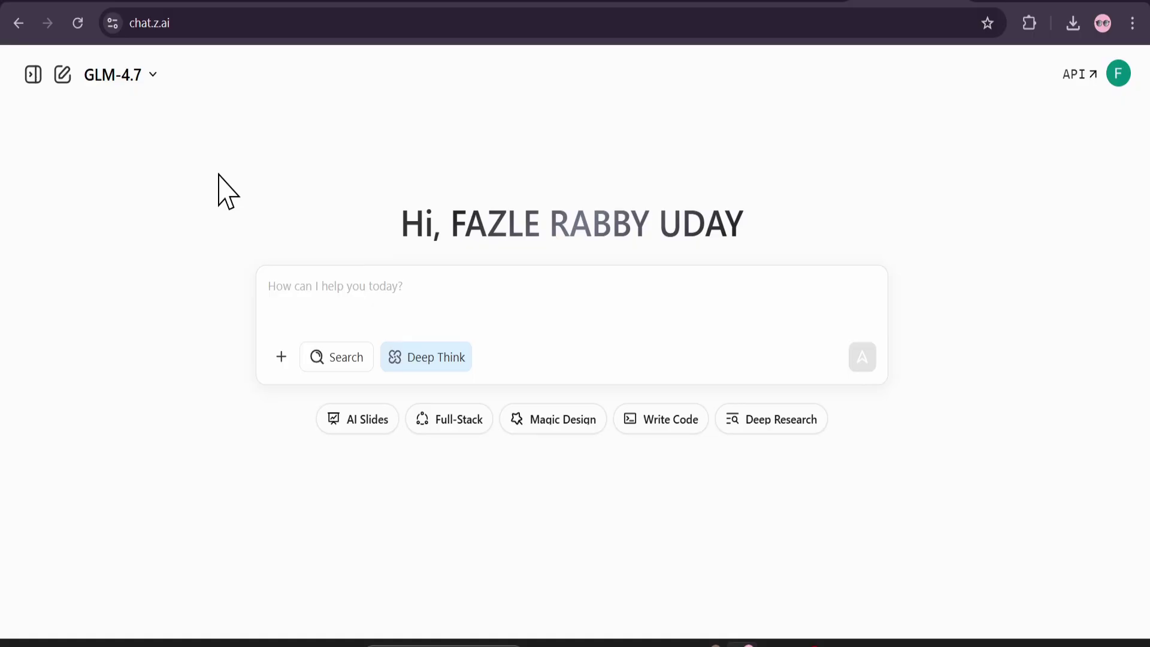
{"action": "mouse_move", "coordinate": [590, 62]}
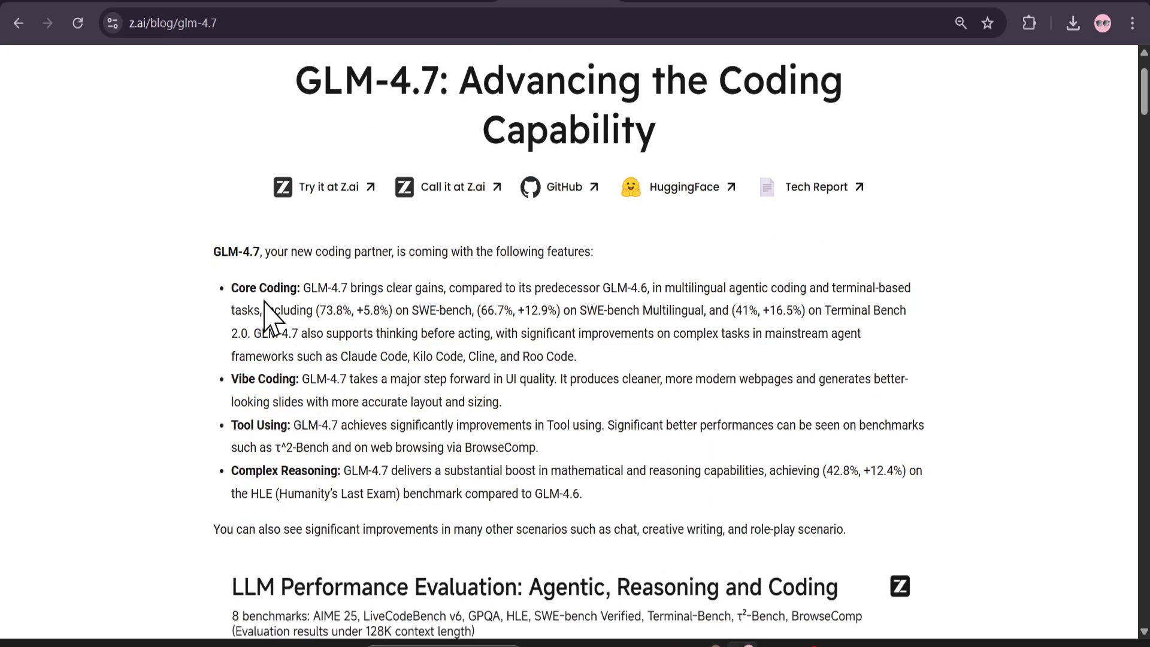
Scroll the GLM-4.7 blog post down to the Frontend Development Showcases preview.
{"action": "scroll", "scroll_direction": "down", "scroll_amount": 3}
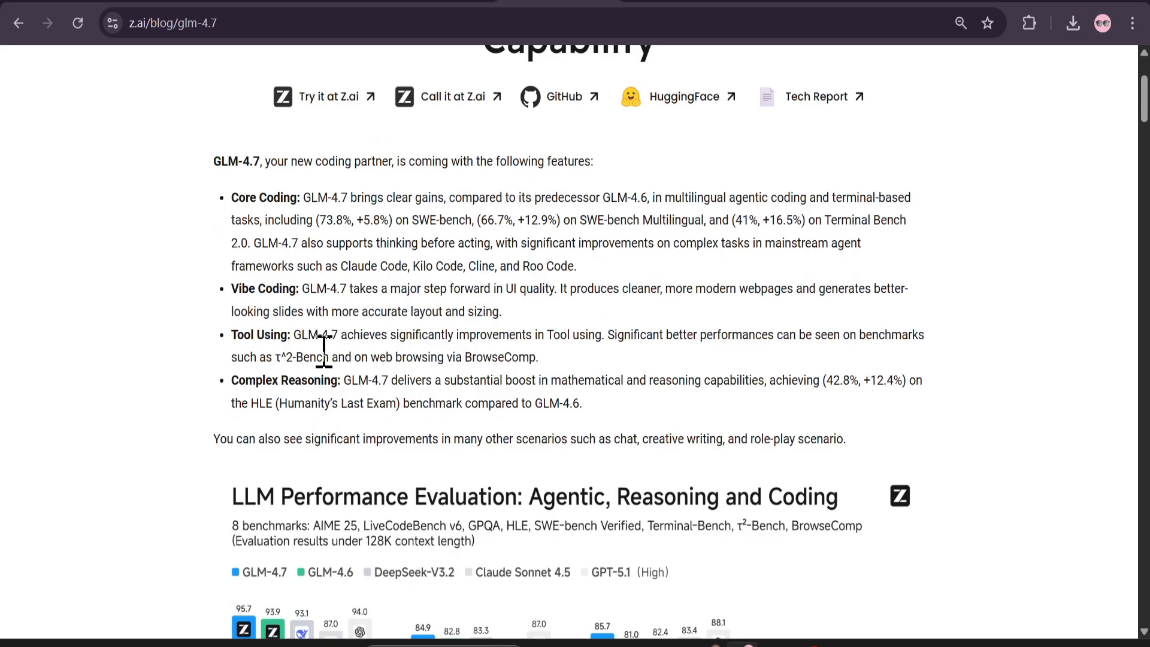
{"action": "mouse_move", "coordinate": [417, 337]}
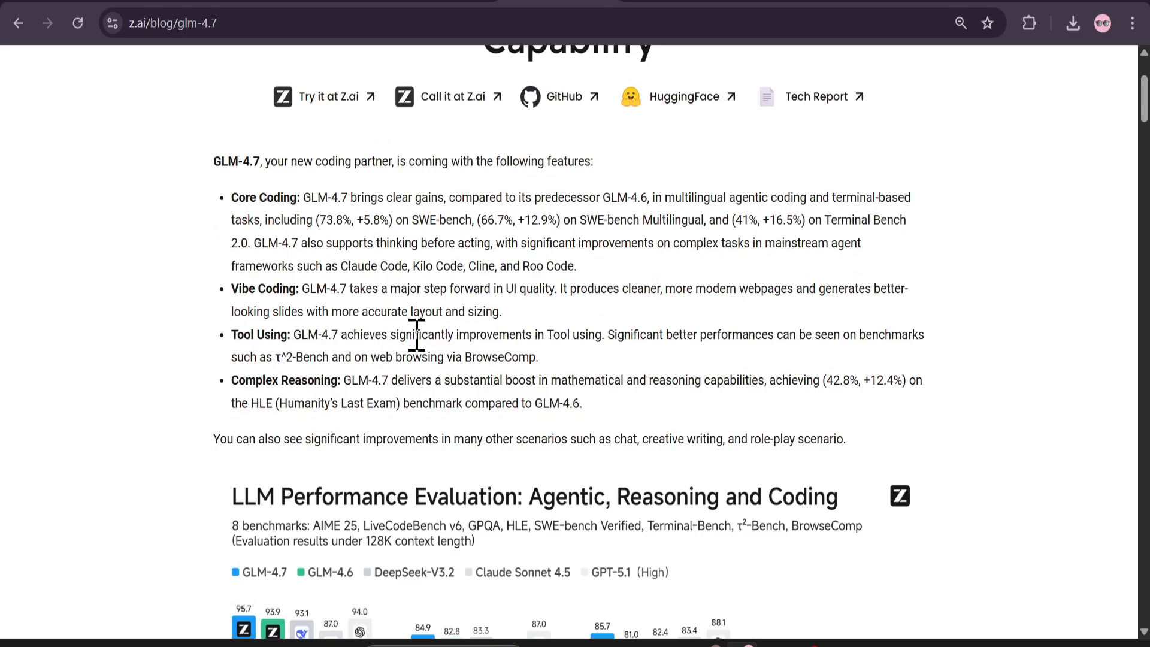
{"action": "scroll", "scroll_direction": "down", "scroll_amount": 3}
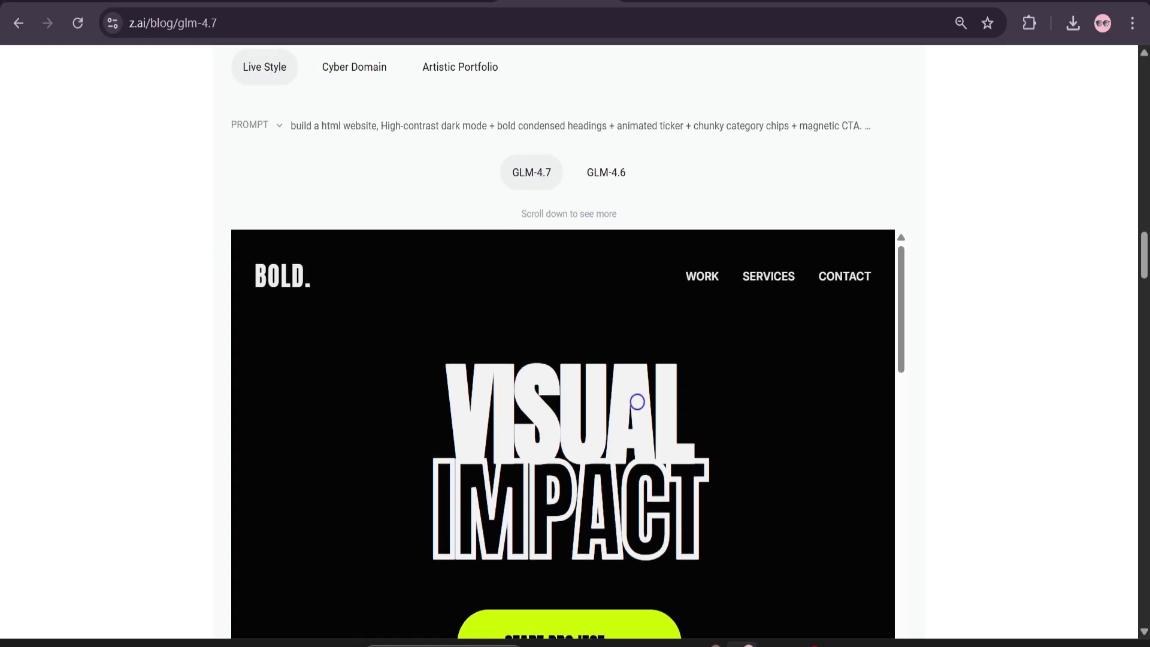
{"action": "scroll", "scroll_direction": "down", "scroll_amount": 3}
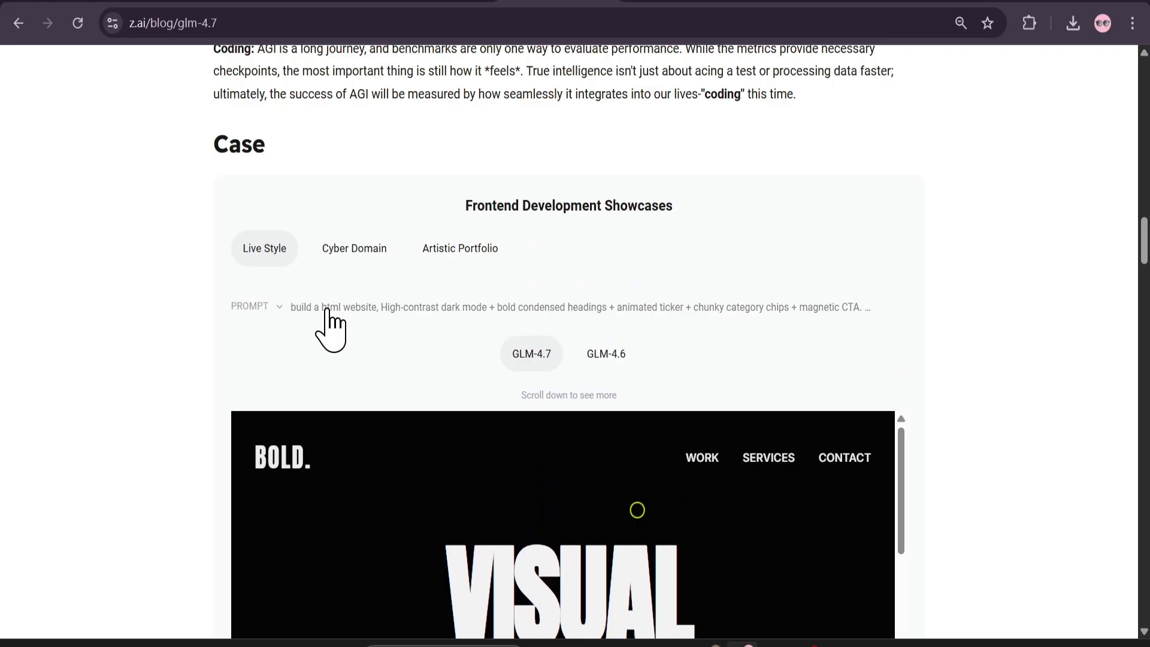
{"action": "mouse_move", "coordinate": [377, 316]}
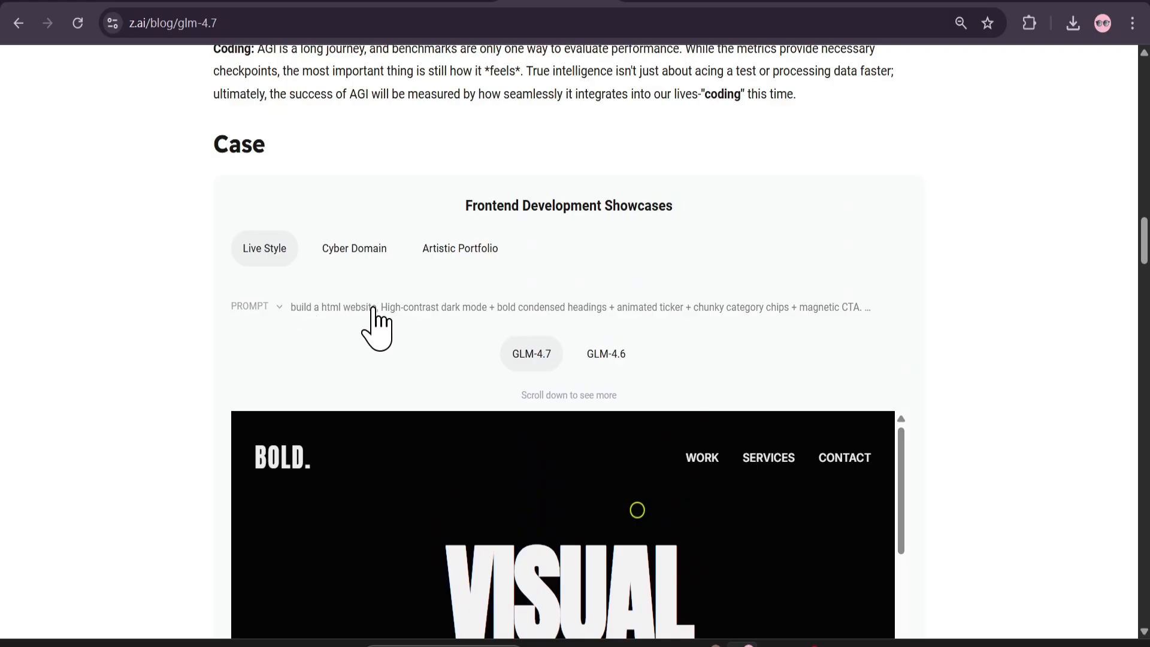
{"action": "mouse_move", "coordinate": [481, 322]}
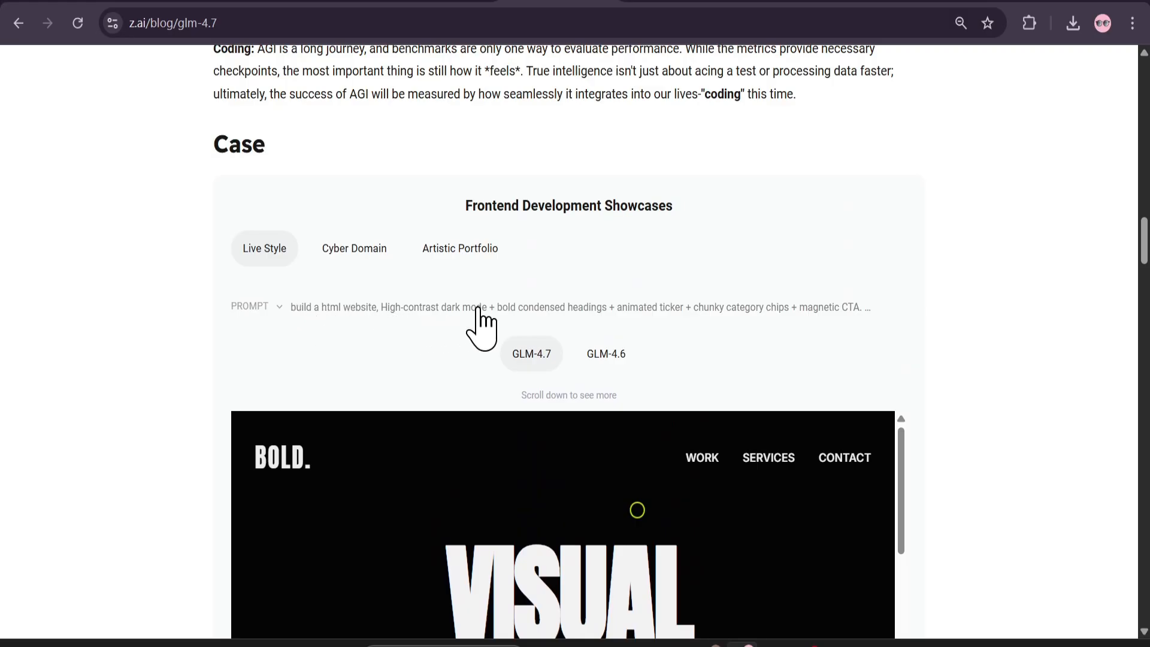
{"action": "mouse_move", "coordinate": [667, 343]}
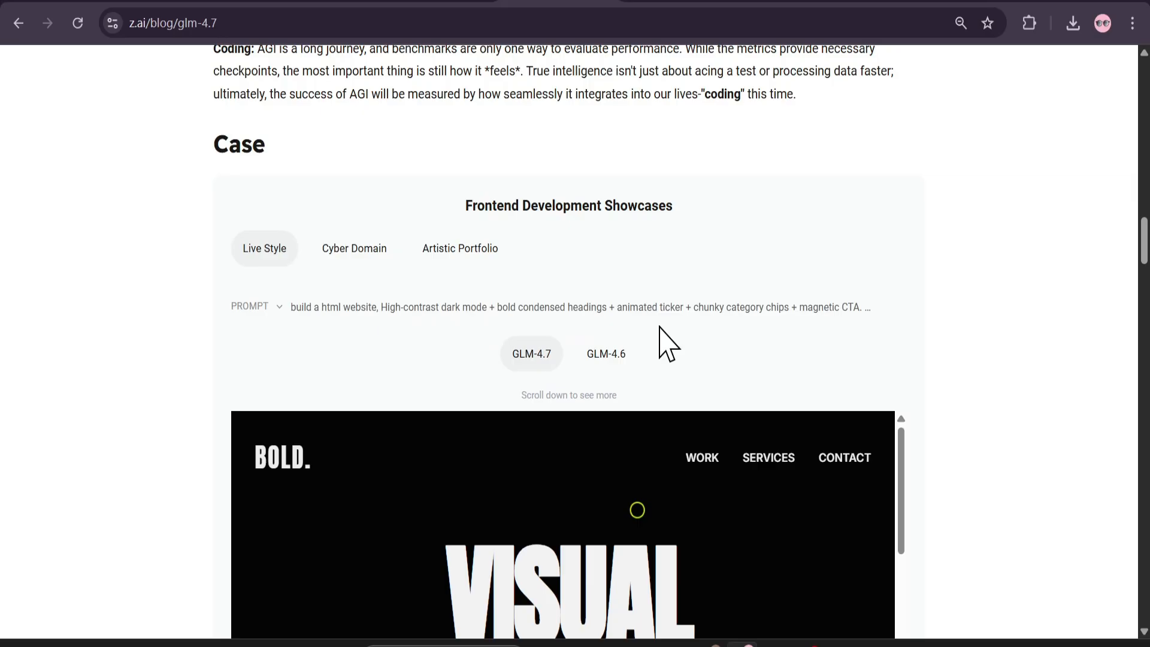
{"action": "scroll", "scroll_direction": "down", "scroll_amount": 3}
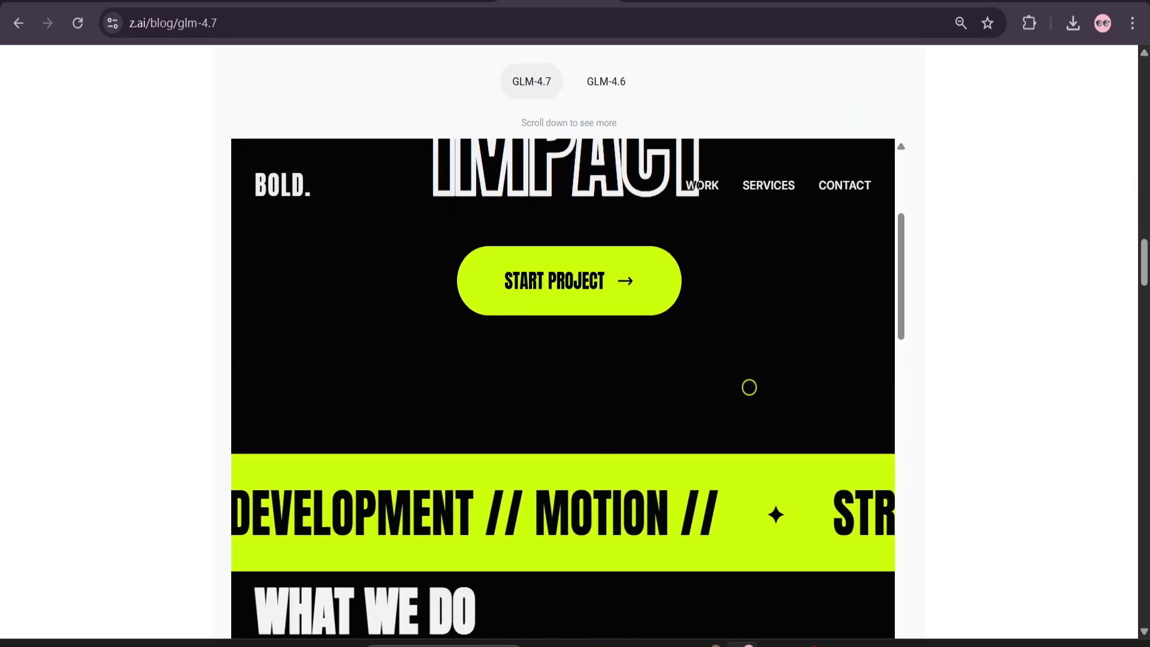
{"action": "scroll", "scroll_direction": "down", "scroll_amount": 3}
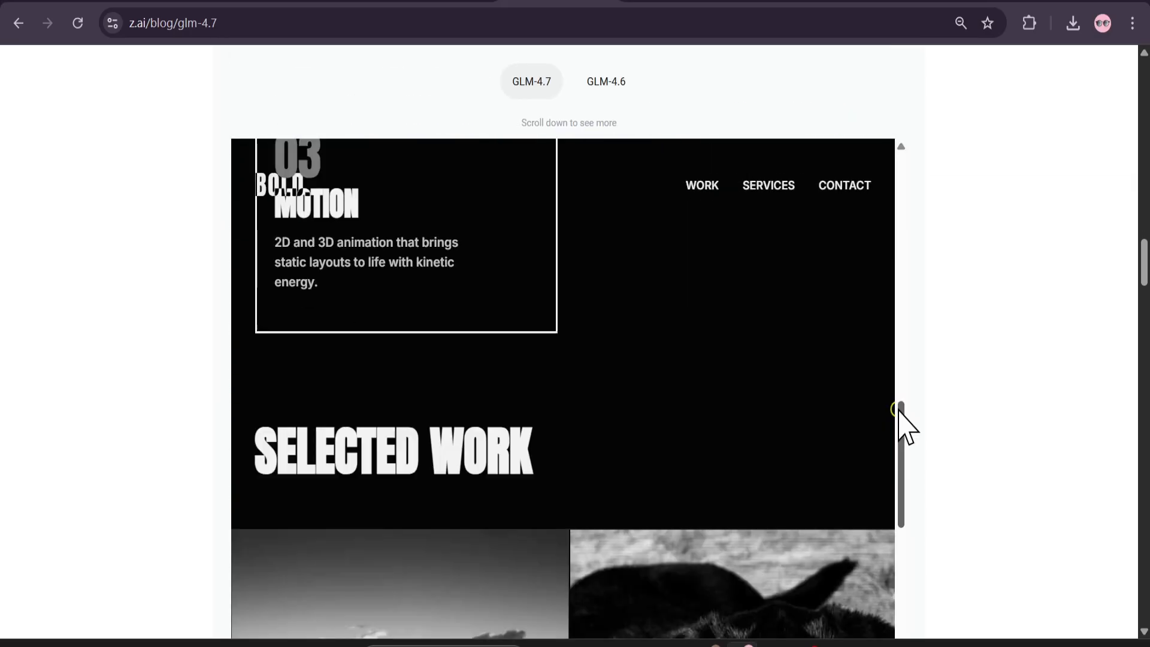
{"action": "scroll", "scroll_direction": "down", "scroll_amount": 3}
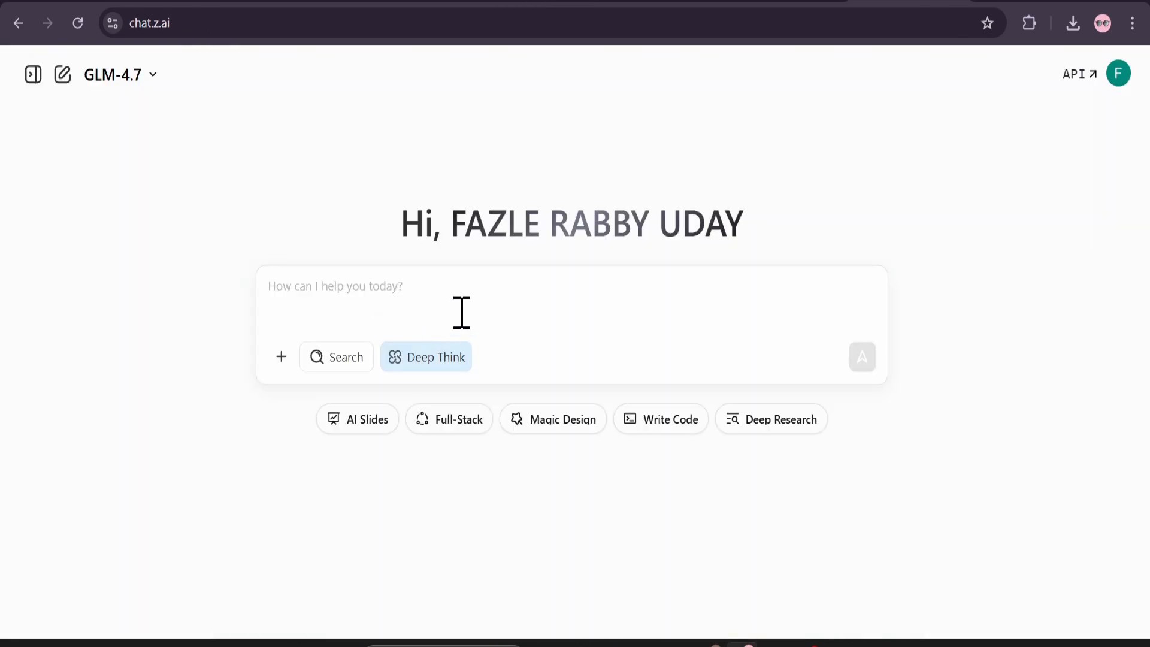
Show Full-Stack sample projects and scroll through the Neon Horizon retro poster chat.
{"action": "left_click", "coordinate": [449, 419]}
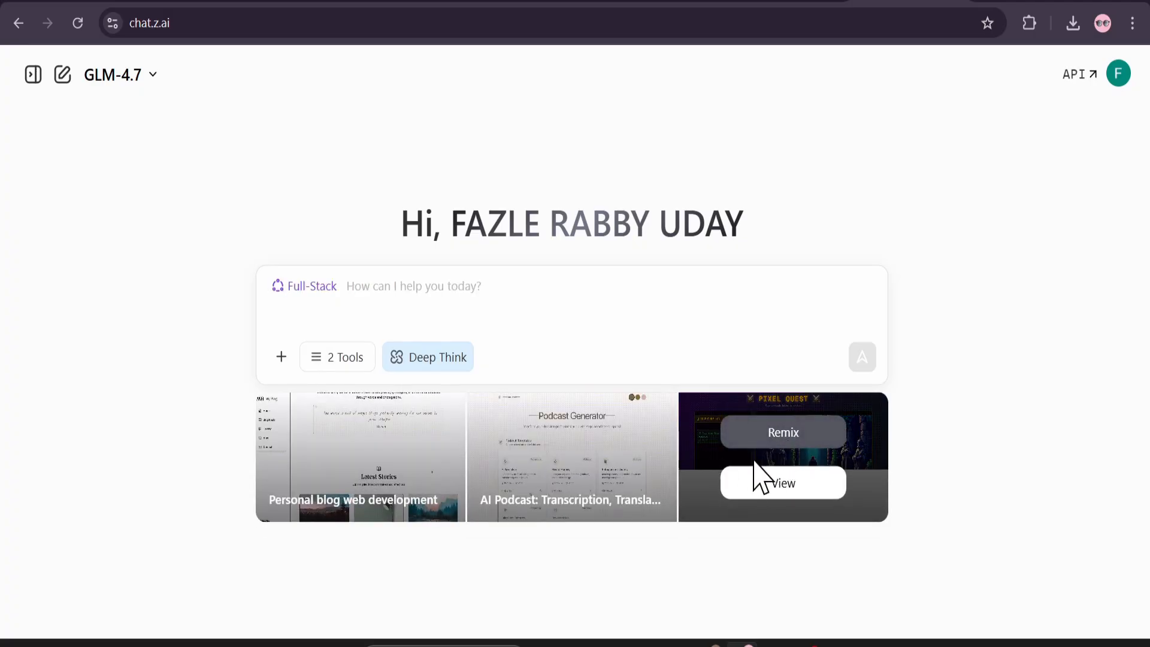
{"action": "mouse_move", "coordinate": [245, 487]}
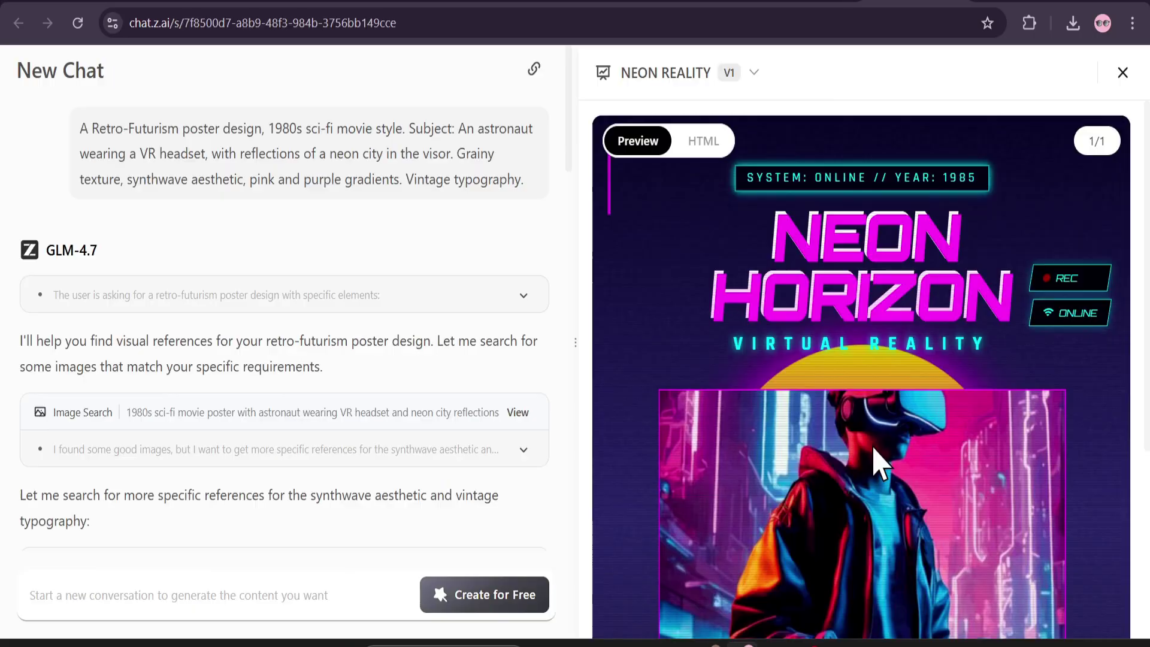
{"action": "scroll", "scroll_direction": "down", "scroll_amount": 3}
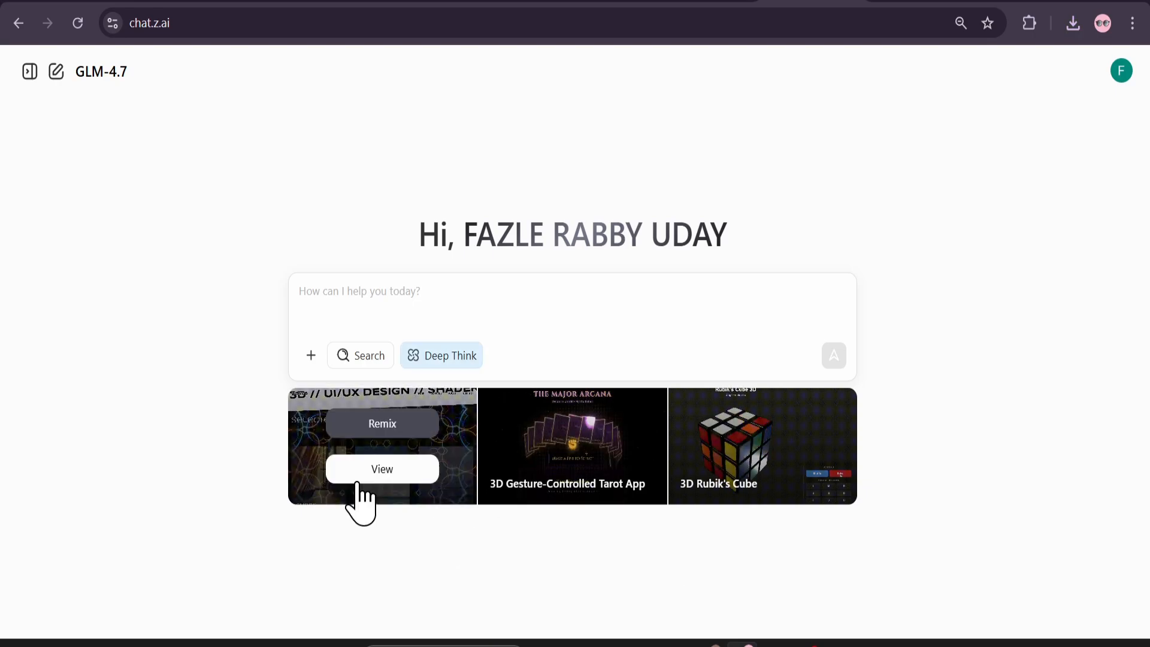
Scroll through the Digital Alchemy agency website preview, then return to the GLM-4.7 blog.
{"action": "left_click", "coordinate": [382, 469]}
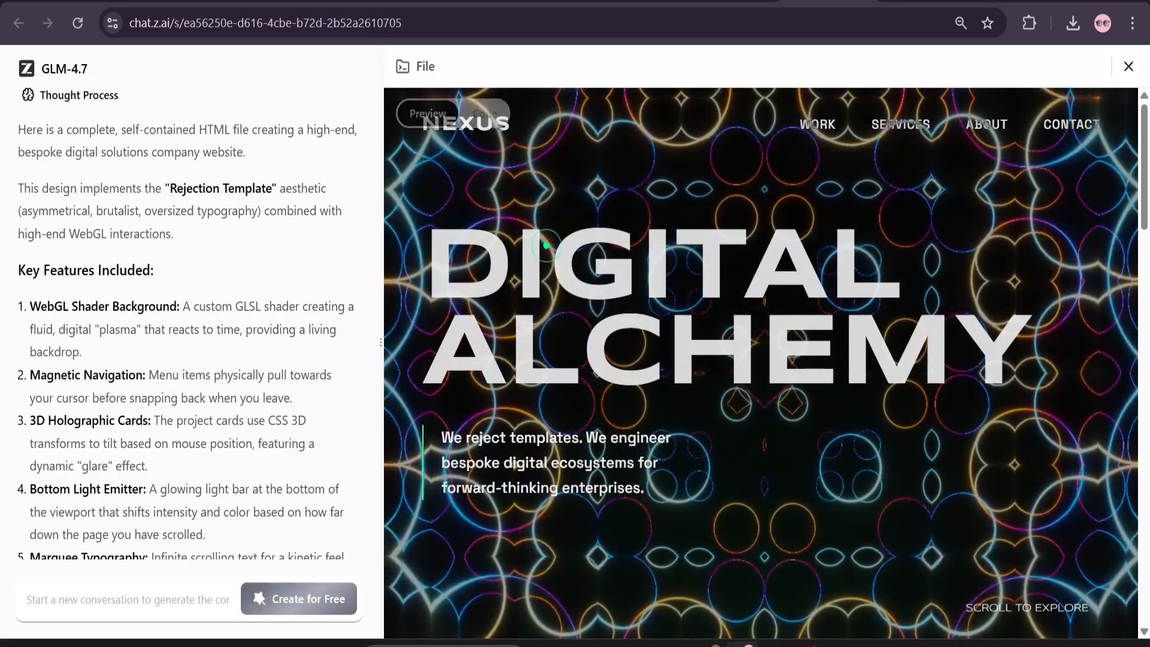
{"action": "scroll", "scroll_direction": "down", "scroll_amount": 3}
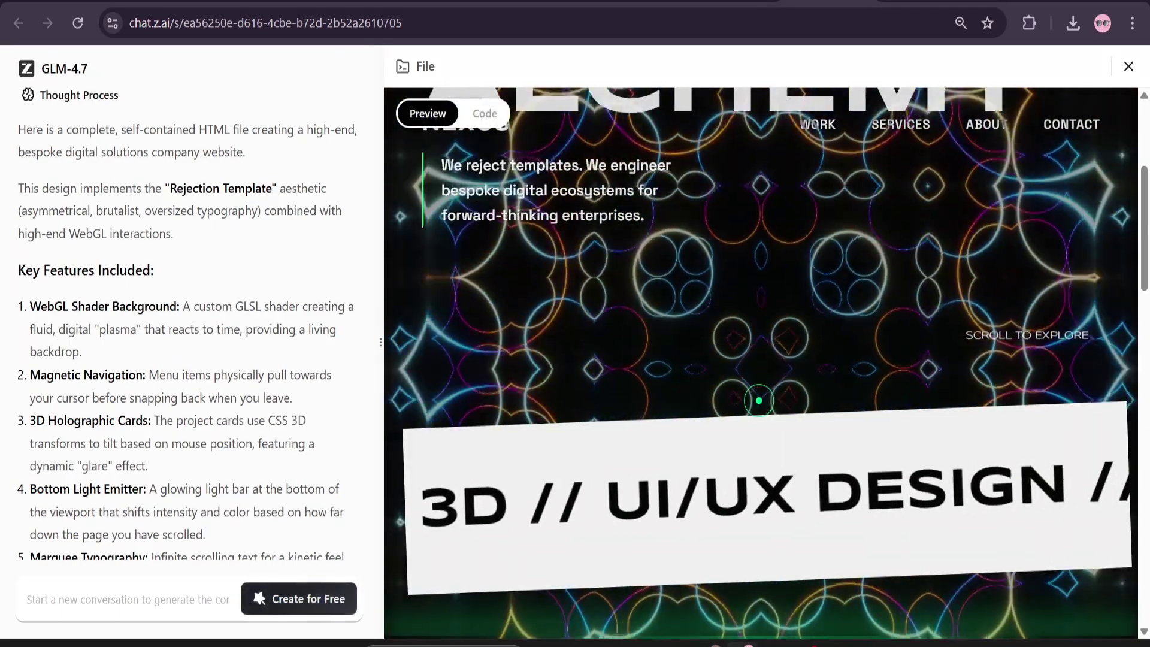
{"action": "scroll", "scroll_direction": "down", "scroll_amount": 3}
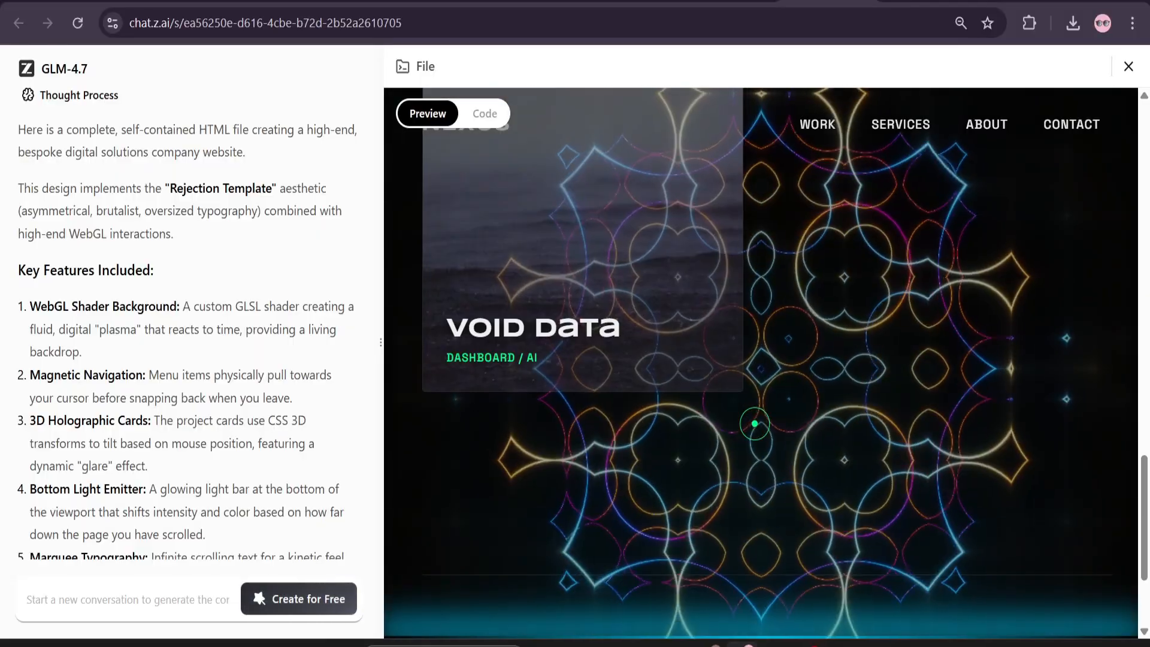
{"action": "scroll", "scroll_direction": "down", "scroll_amount": 3}
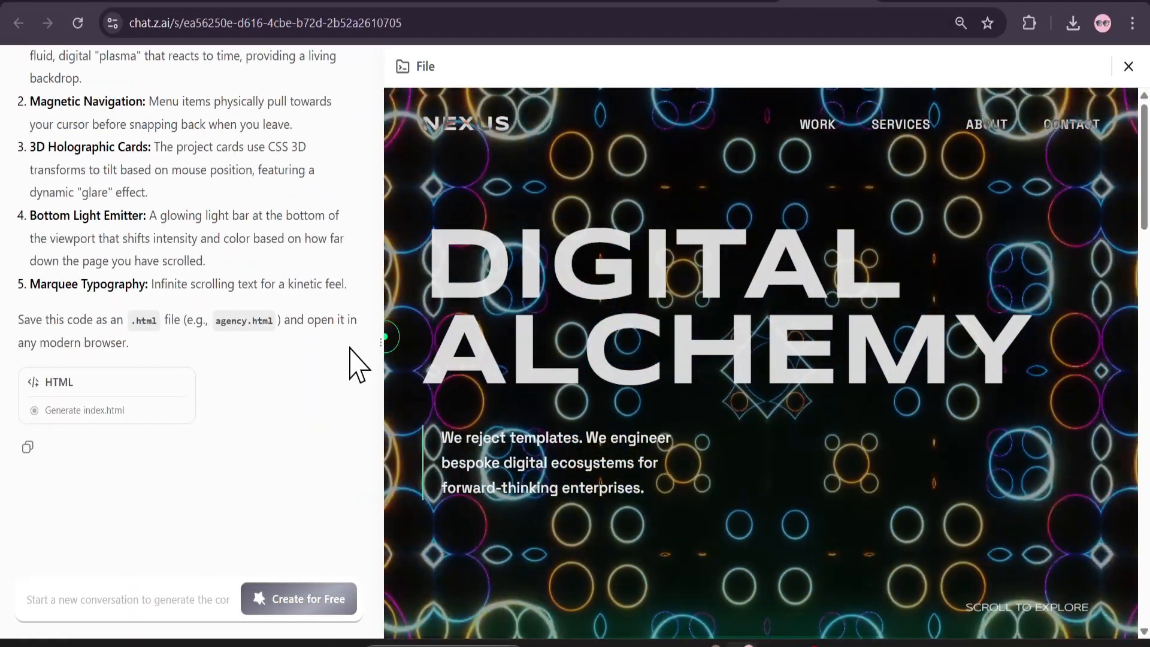
{"action": "left_click", "coordinate": [1128, 66]}
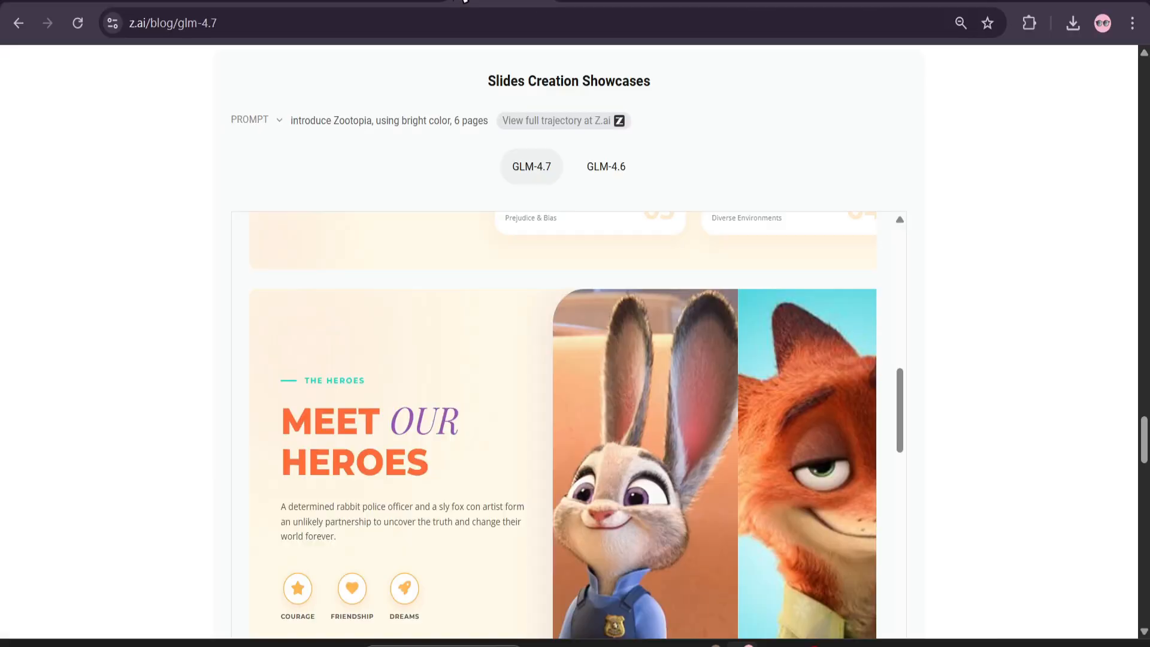
Follow the GLM-4.7 post's 'Try it at Z.ai' link to chat.z.ai.
{"action": "scroll", "scroll_direction": "down", "scroll_amount": 3}
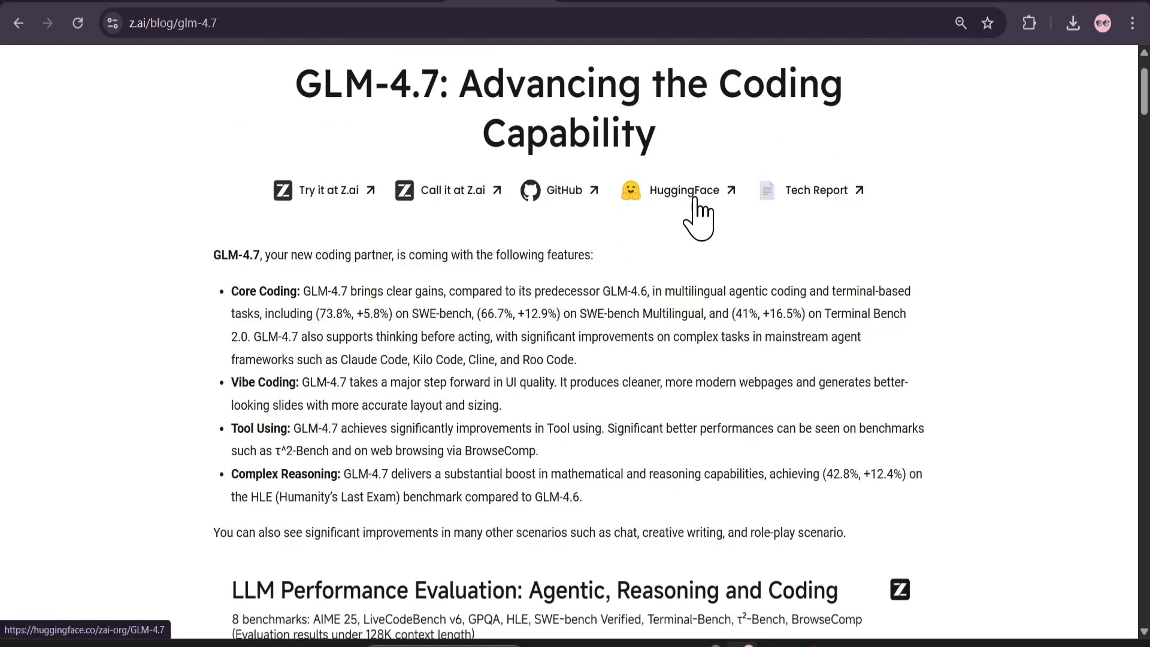
{"action": "left_click", "coordinate": [329, 191]}
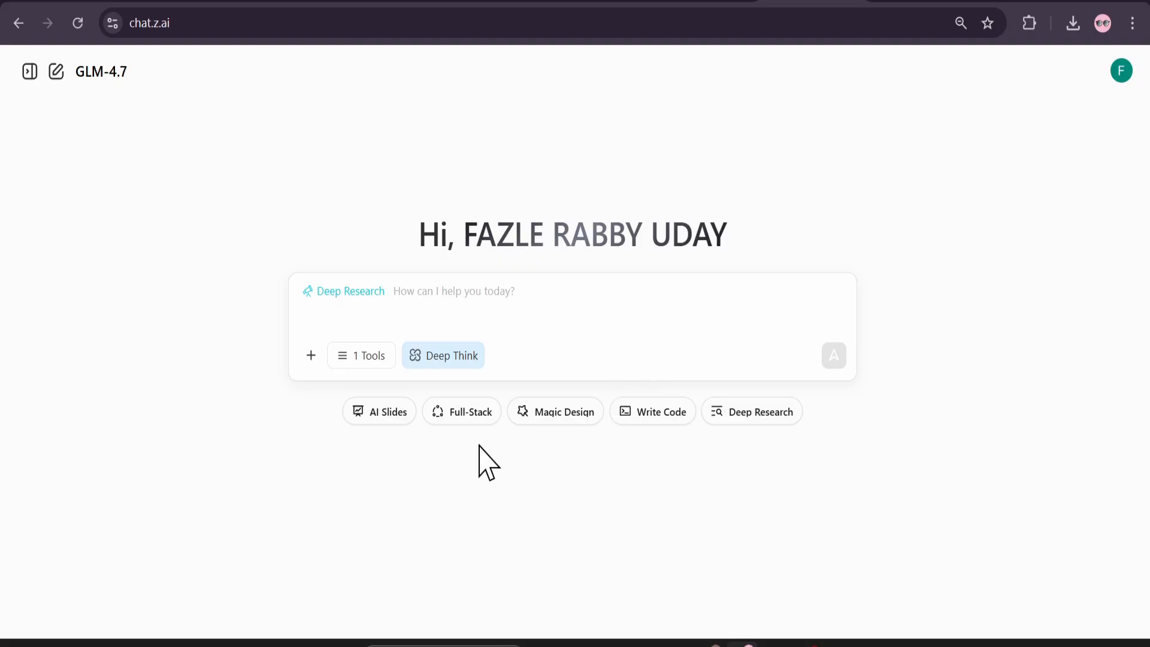
{"action": "mouse_move", "coordinate": [90, 90]}
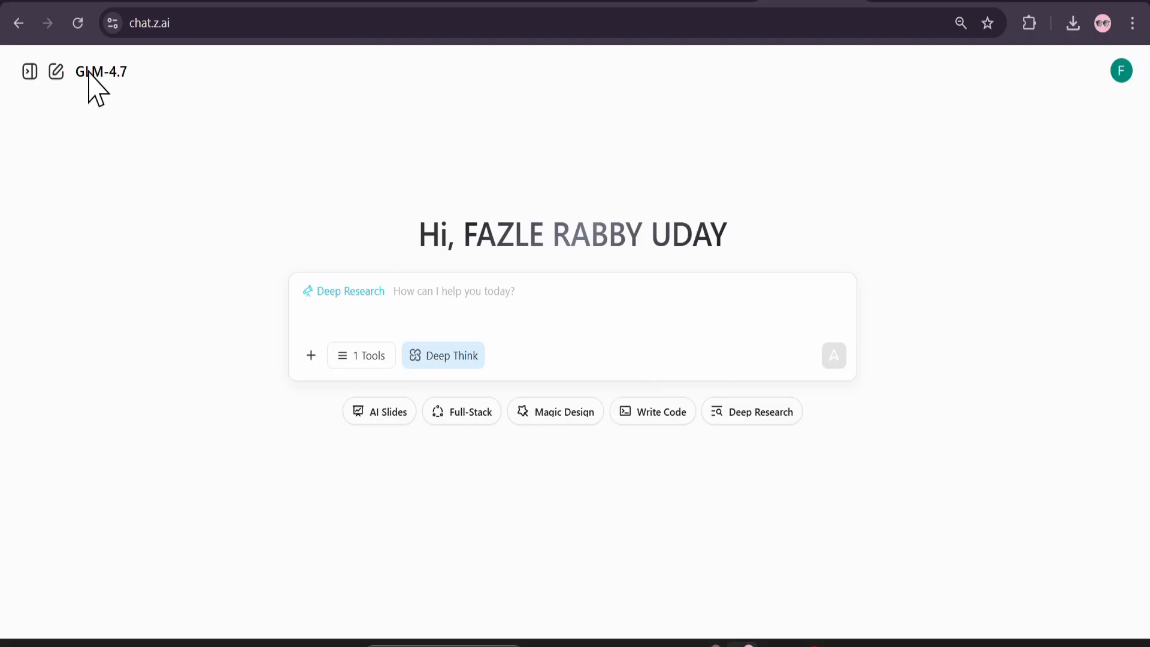